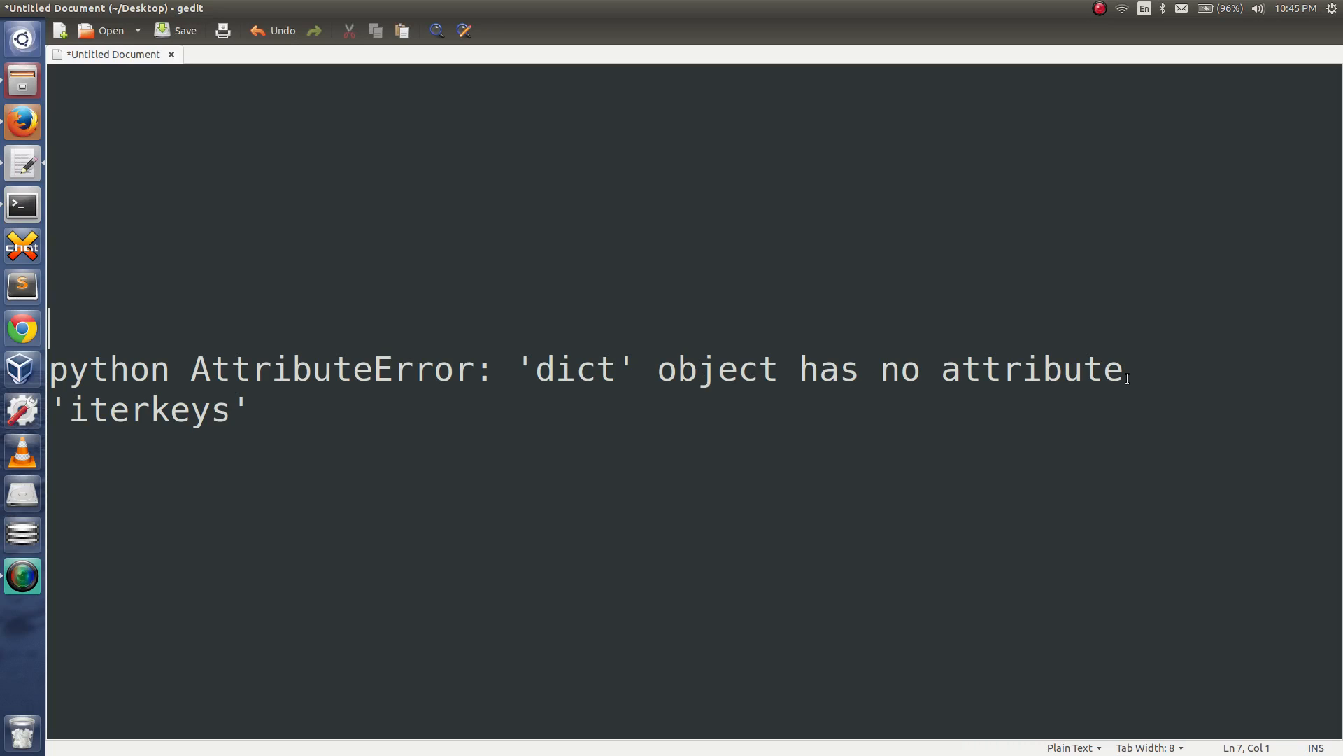
Start python3 in a terminal and define d = {1:'a', 2:'b'}
double_click(147, 410)
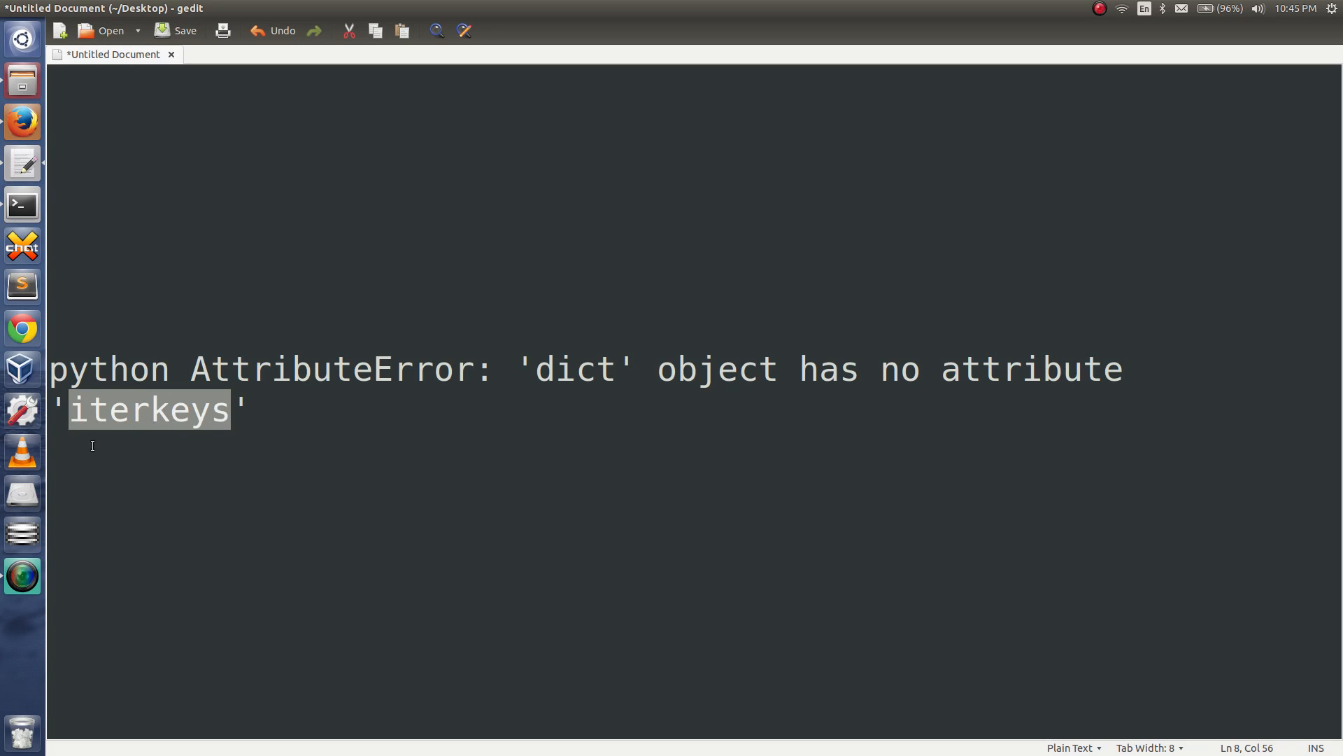
mouse_move(22, 204)
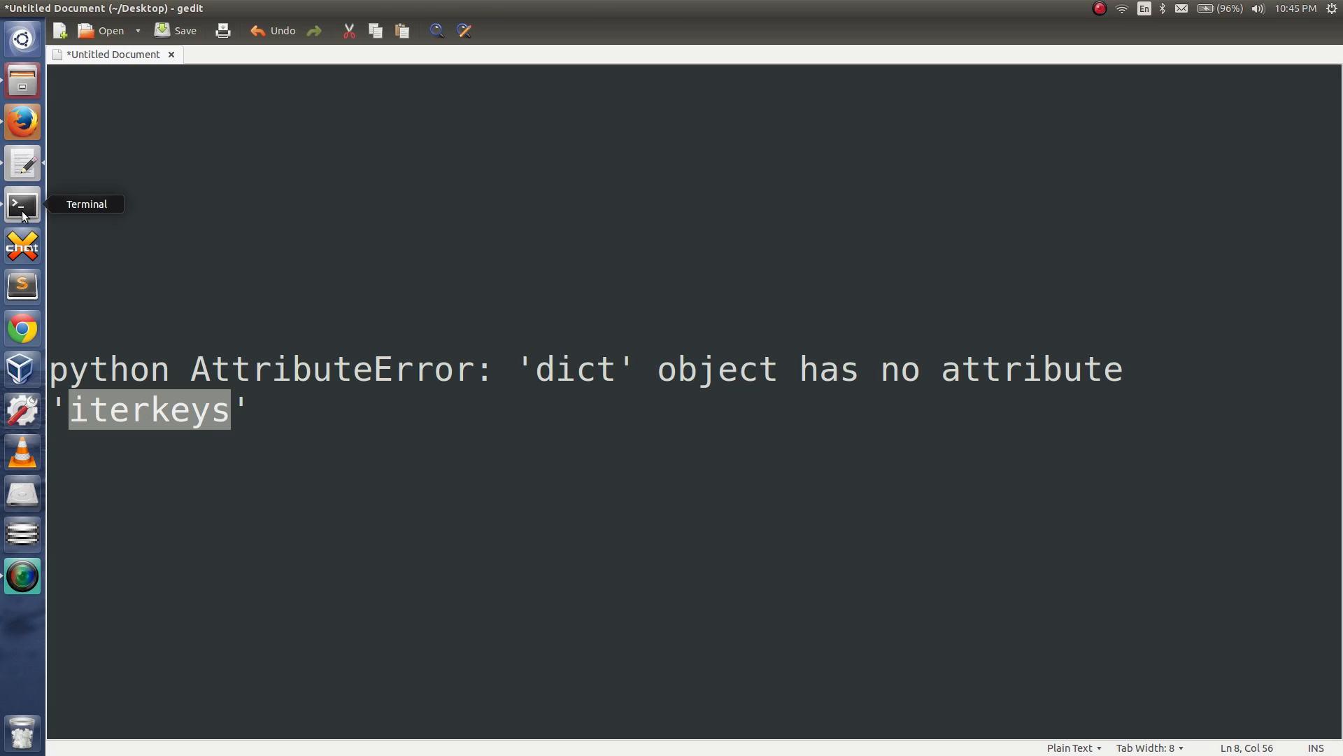
left_click(21, 204)
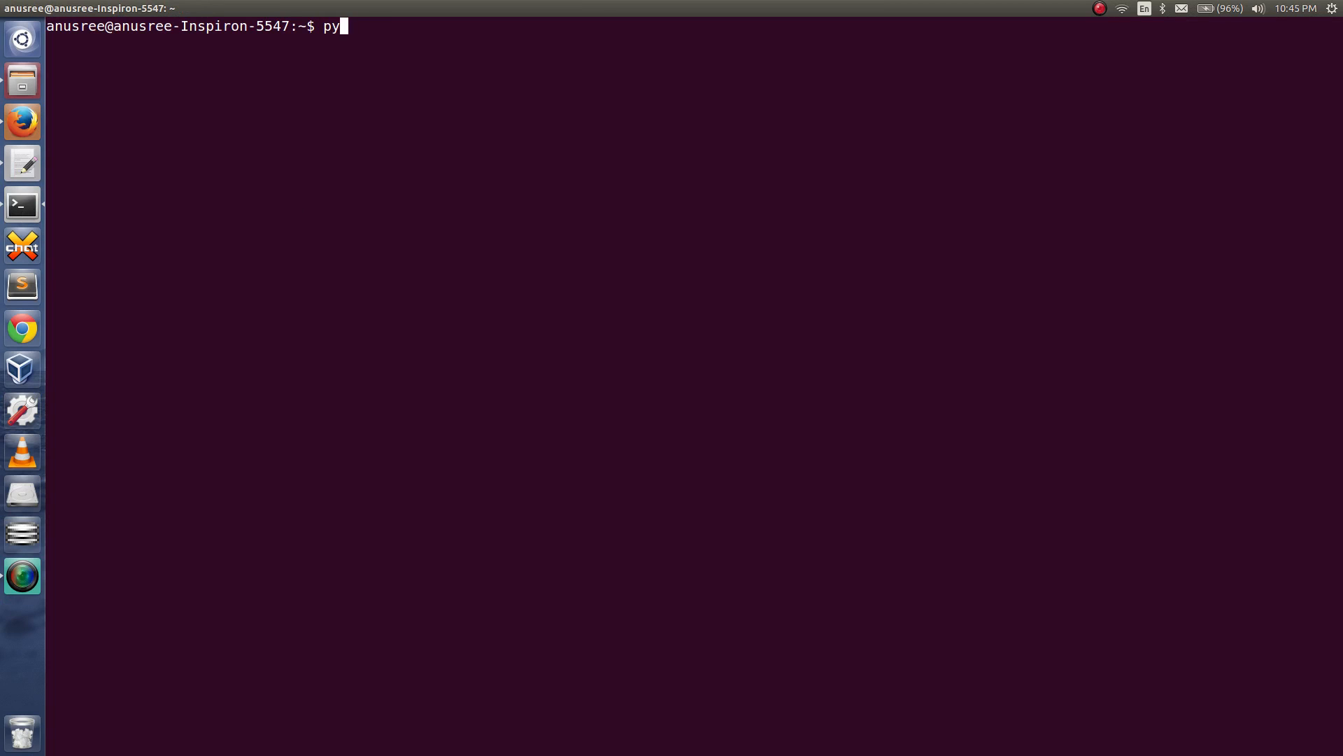
type("thon3")
type("d")
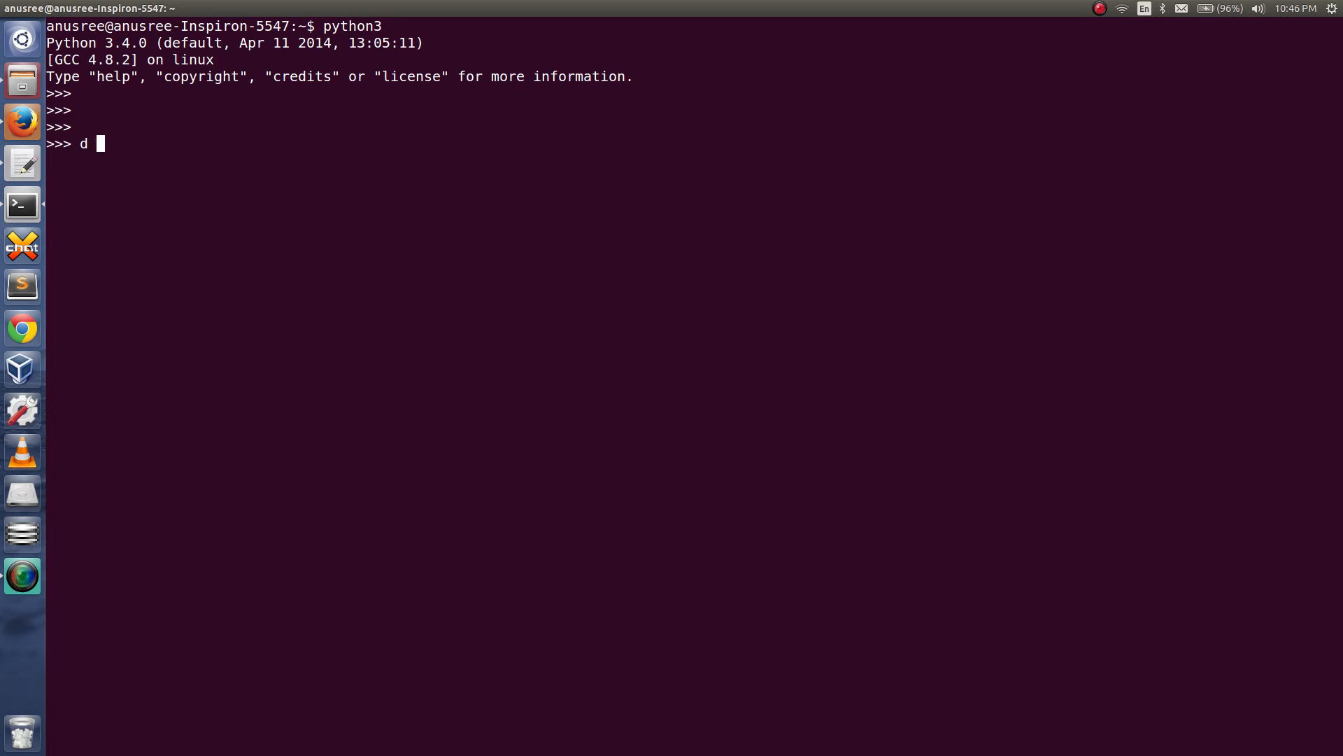
type("=")
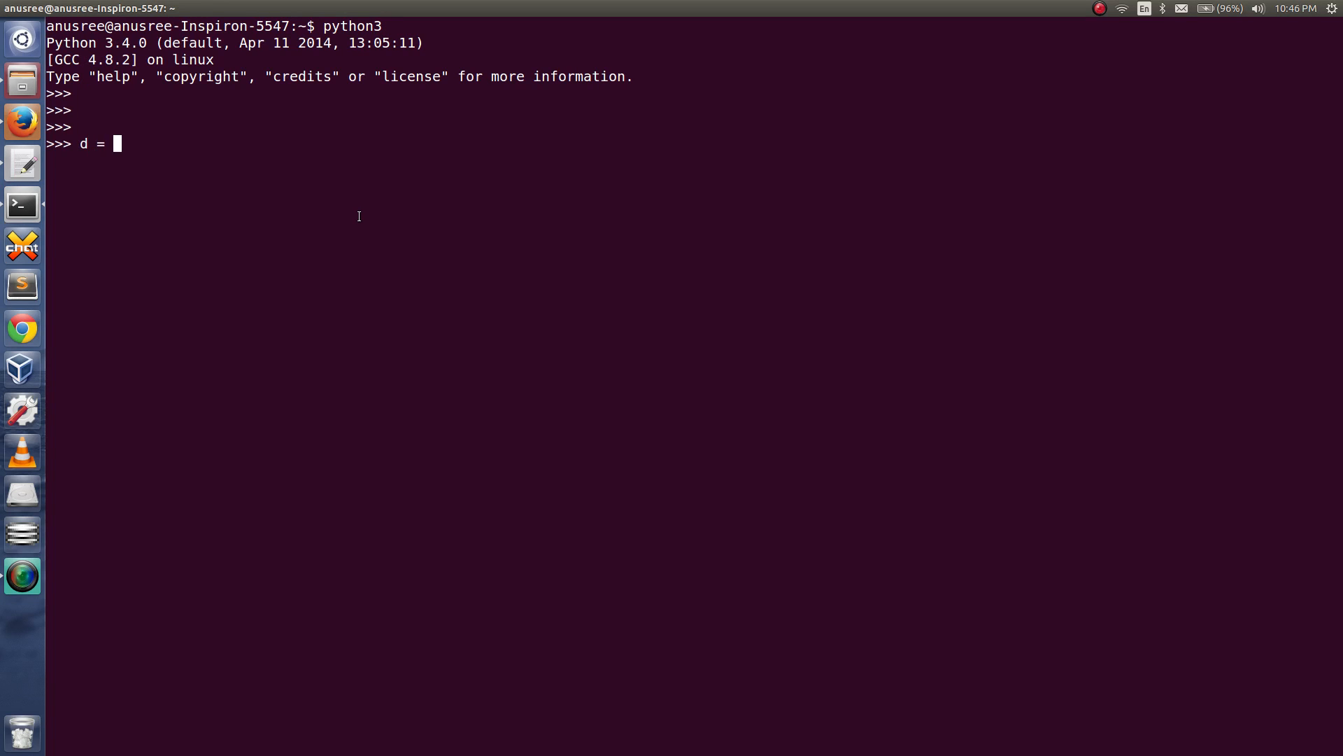
type("{}")
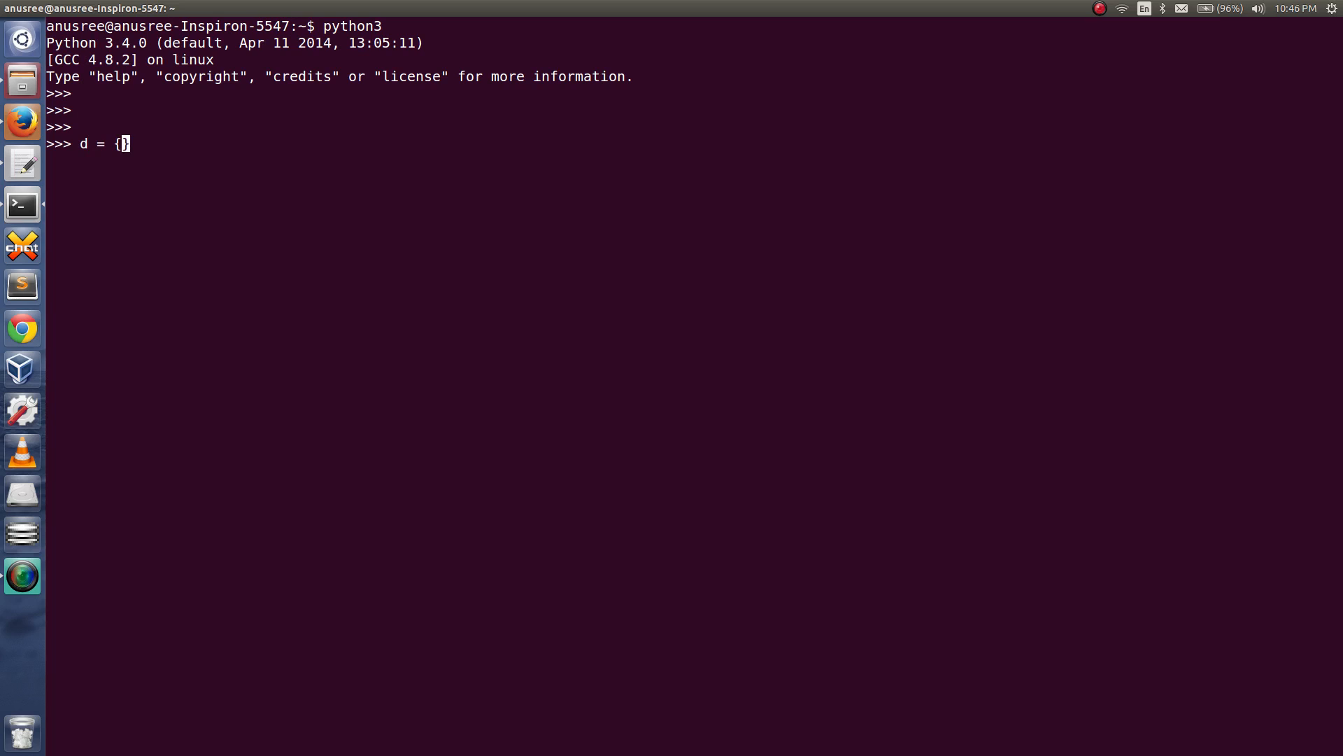
type("1:''")
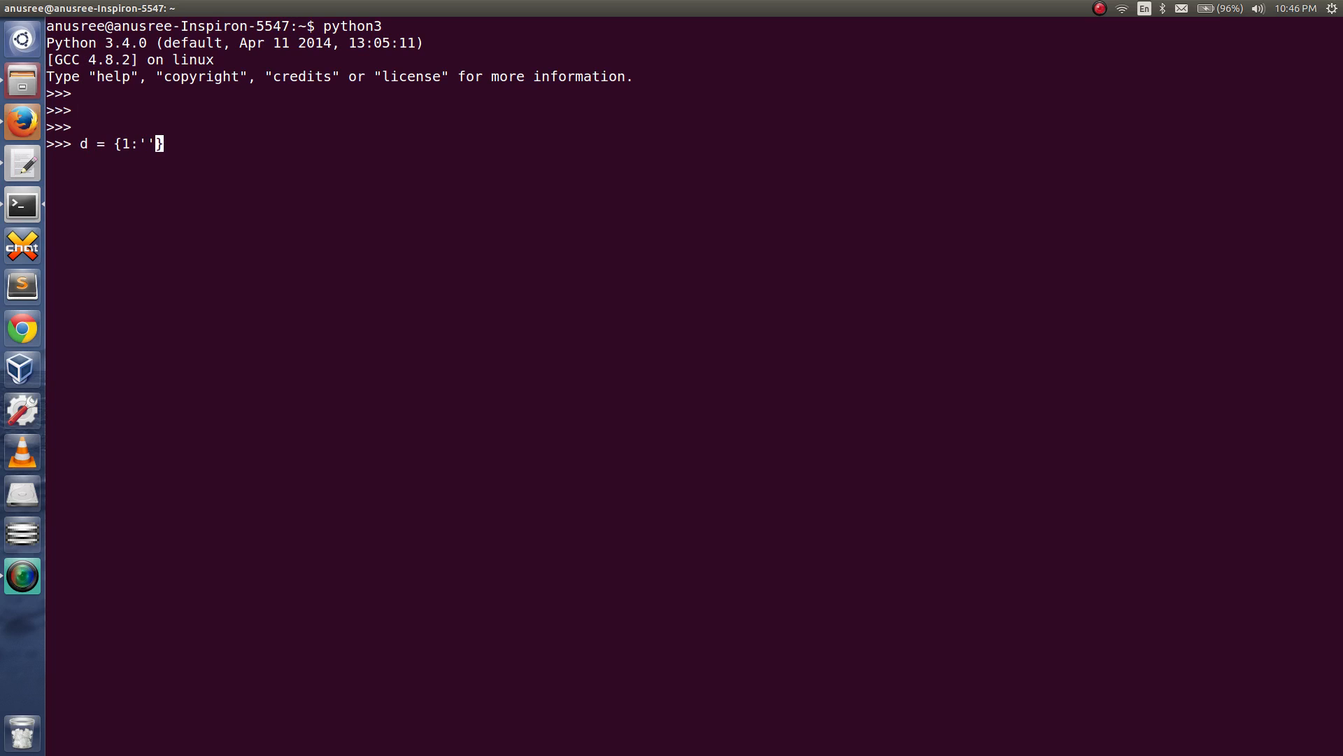
type("a,")
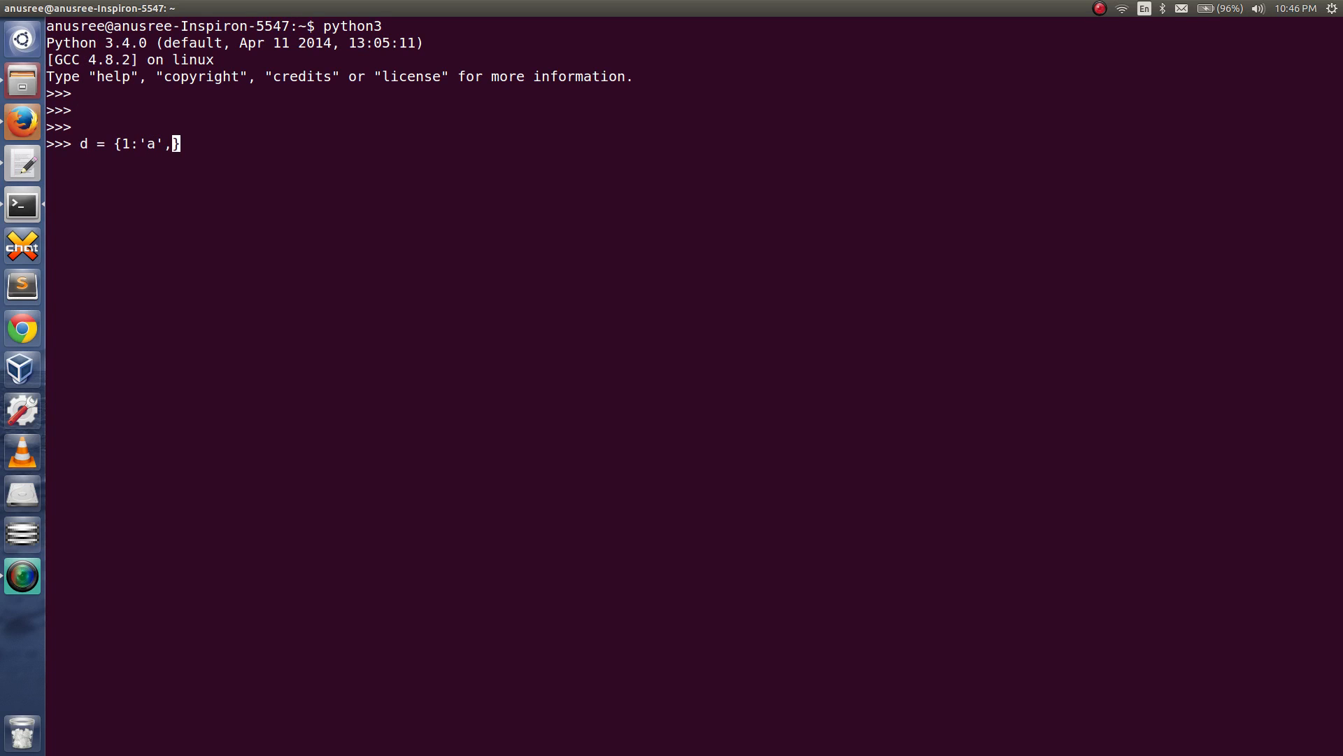
type("2:''")
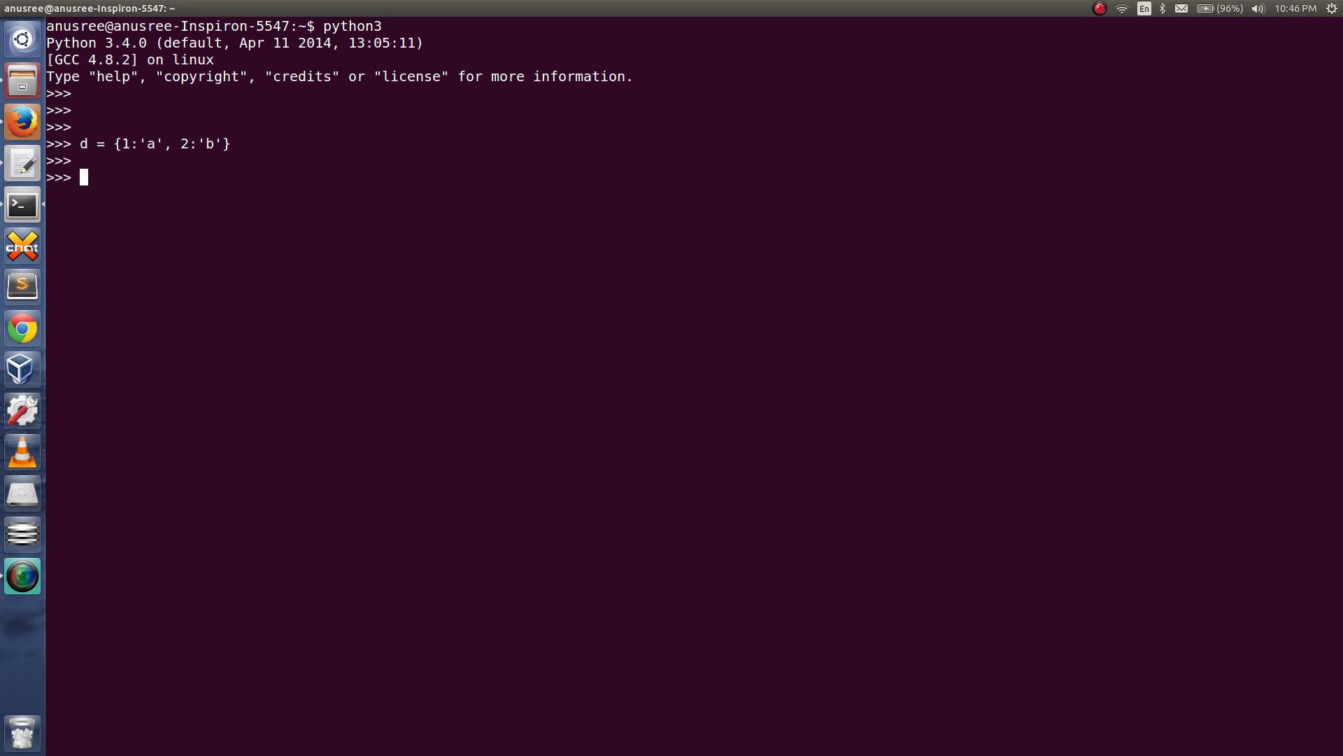
Call d.iterkeys() to reproduce the AttributeError in Python 3
type("d")
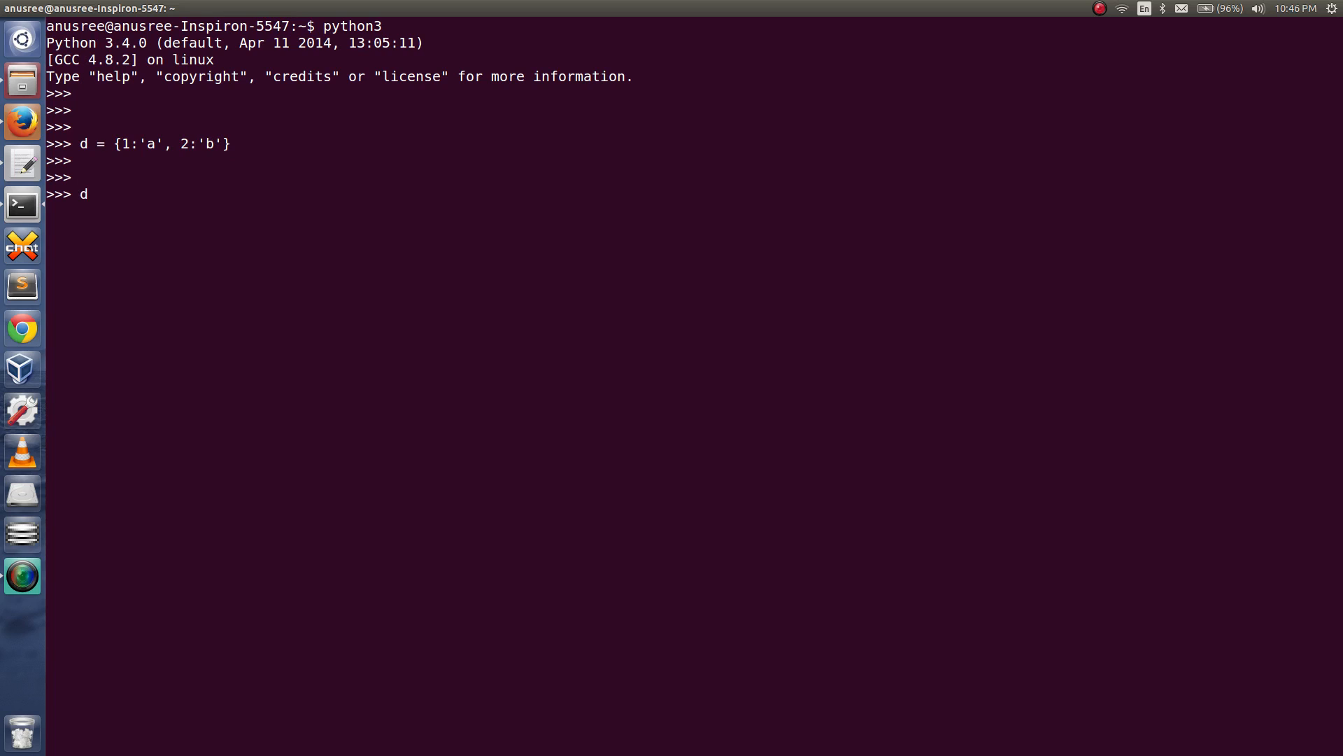
type(".")
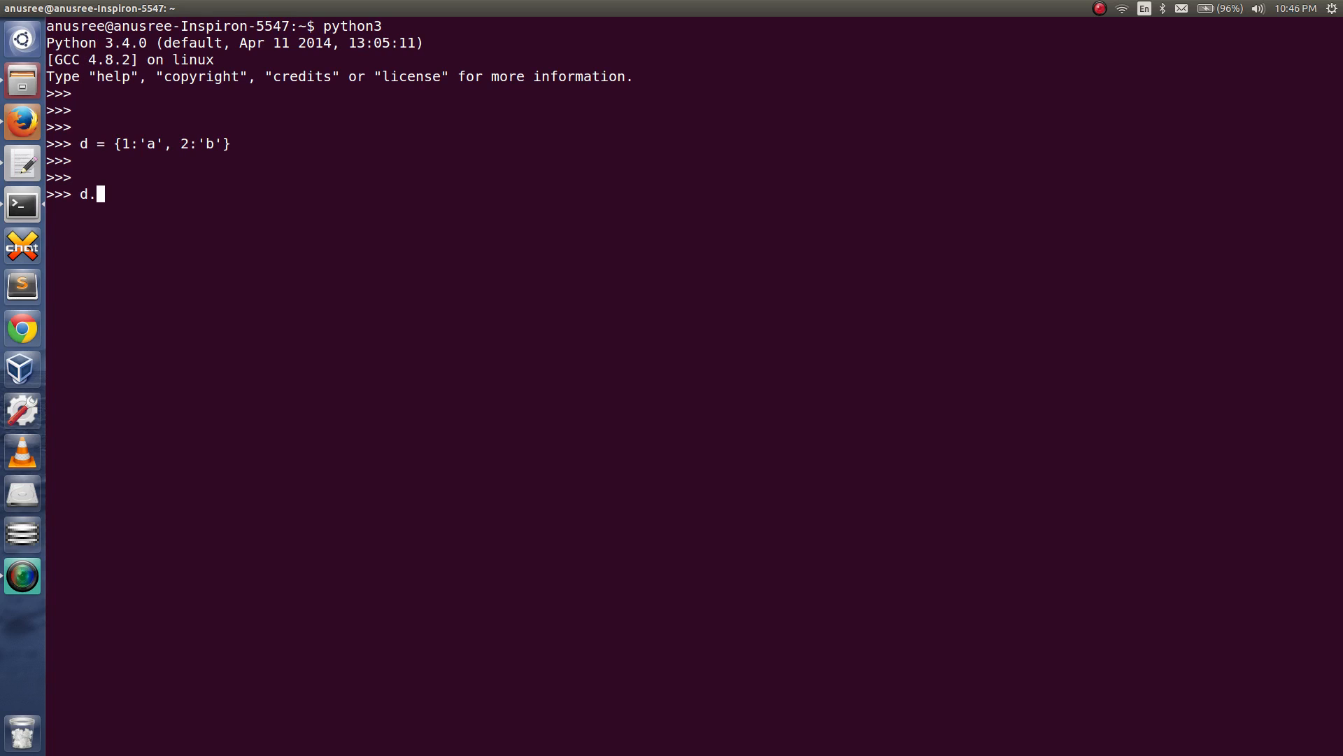
type("iter")
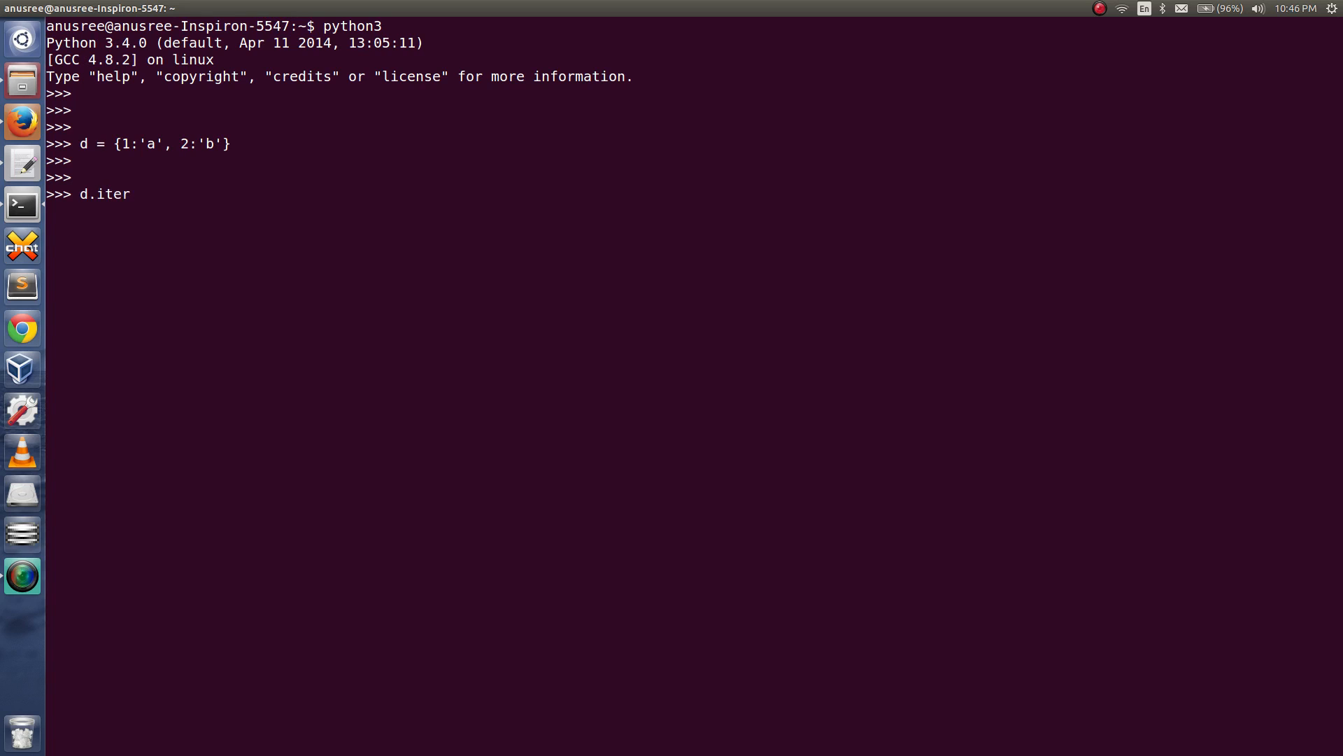
type("keys")
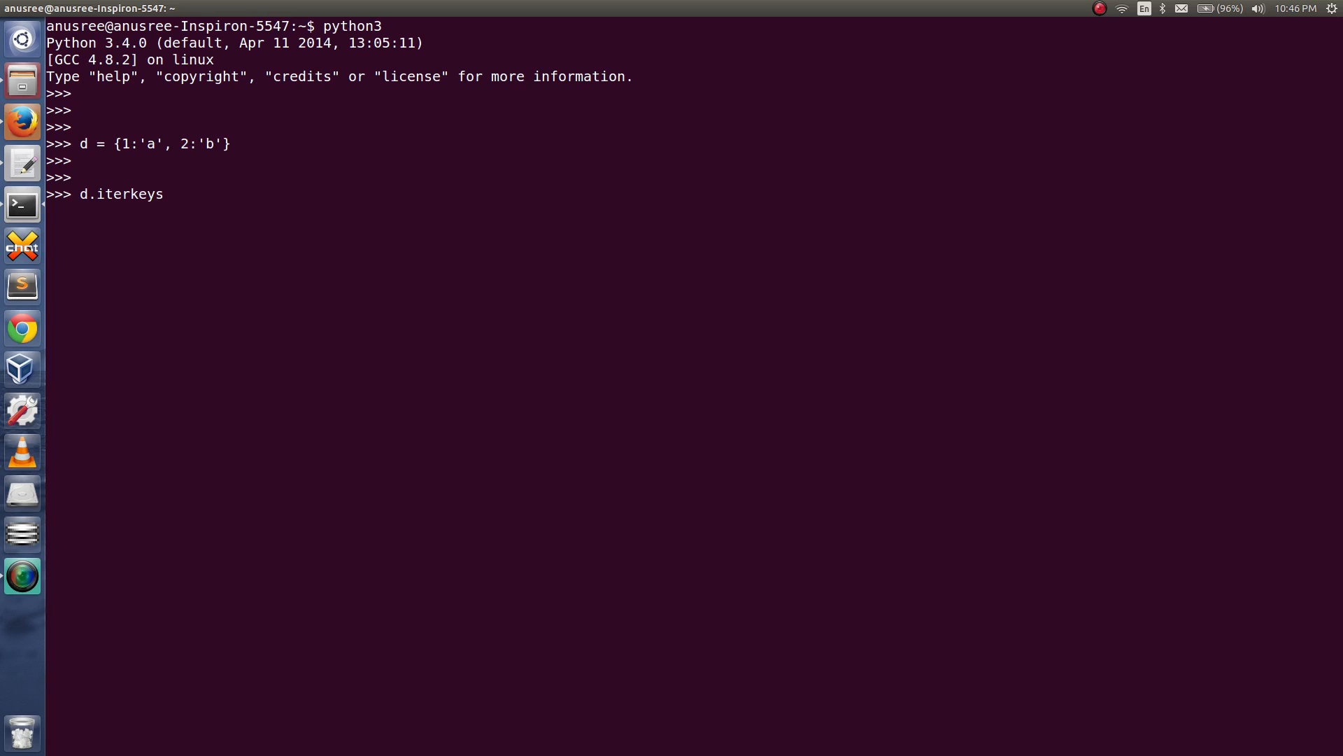
type("()")
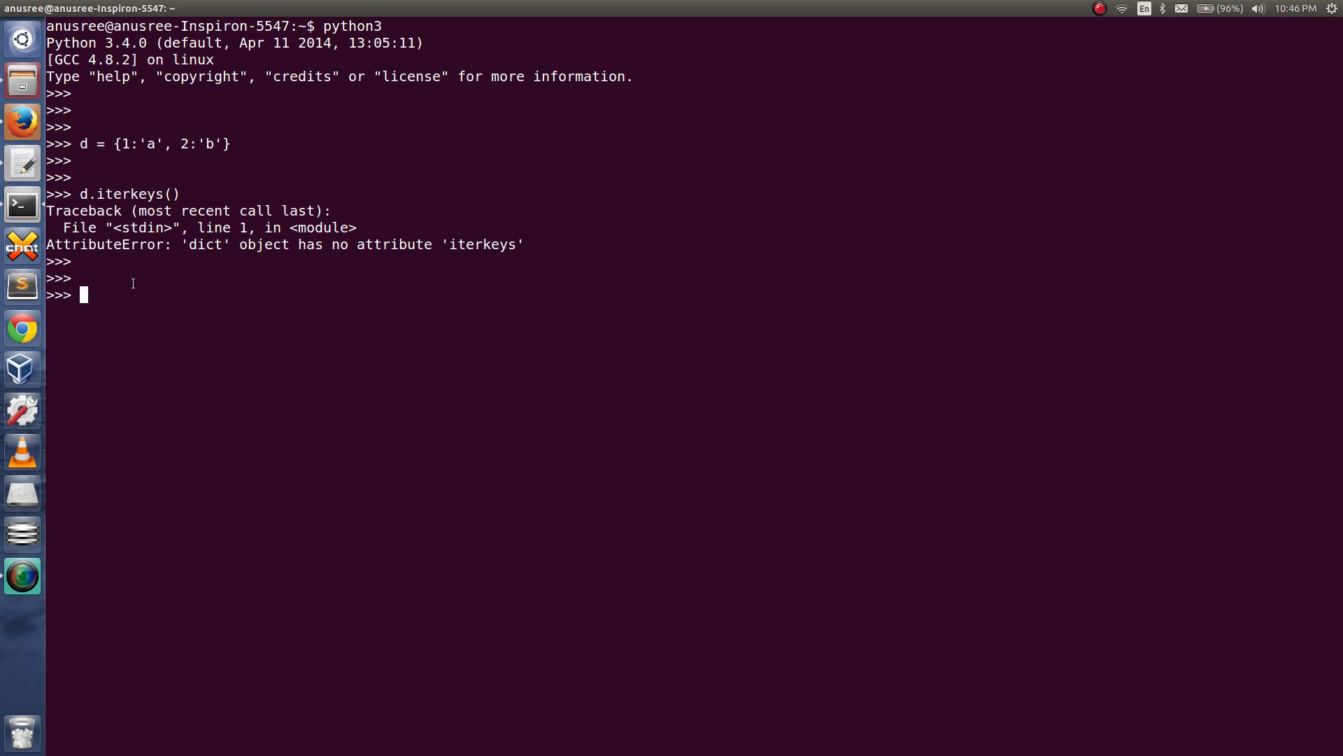
Start a second terminal tab at a fresh shell prompt, keeping the Python 3 session
double_click(105, 244)
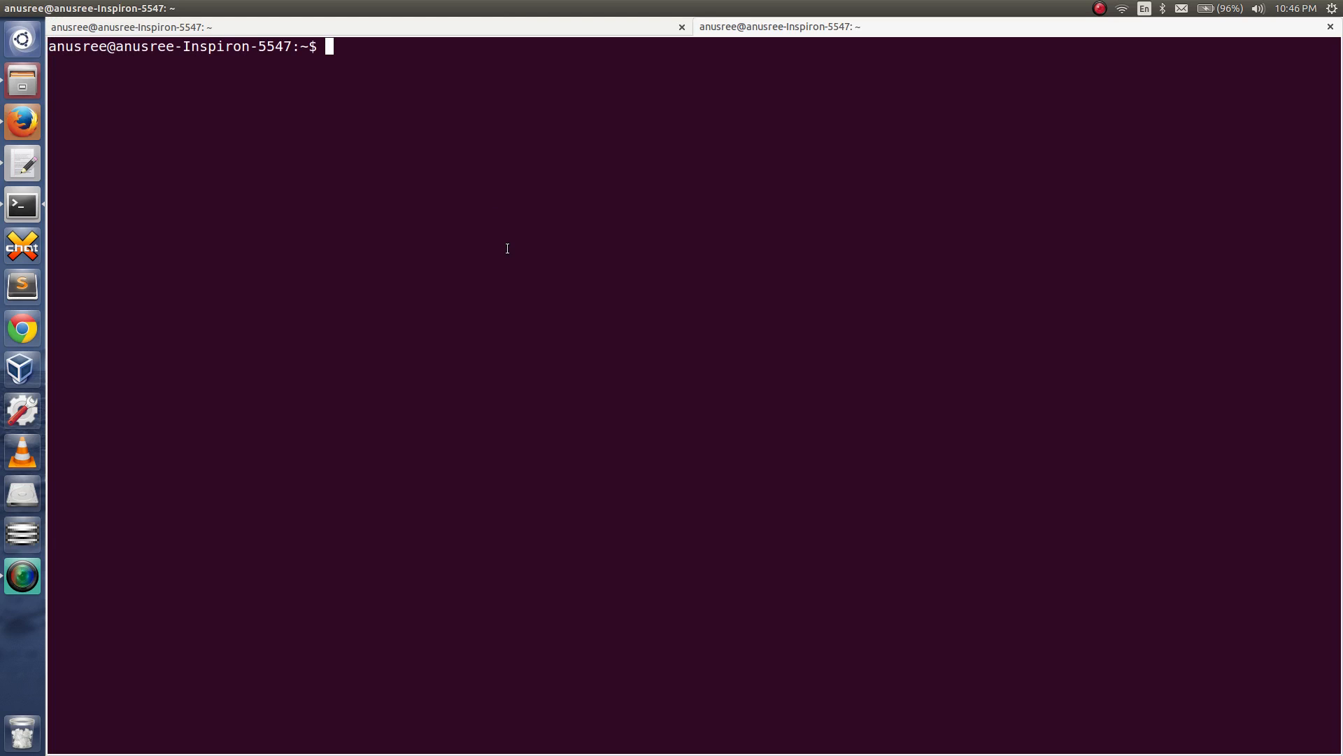
In python2, define d = {1:'a', 2:'b'} and show list(d.iterkeys()) giving [1, 2]
type("python2")
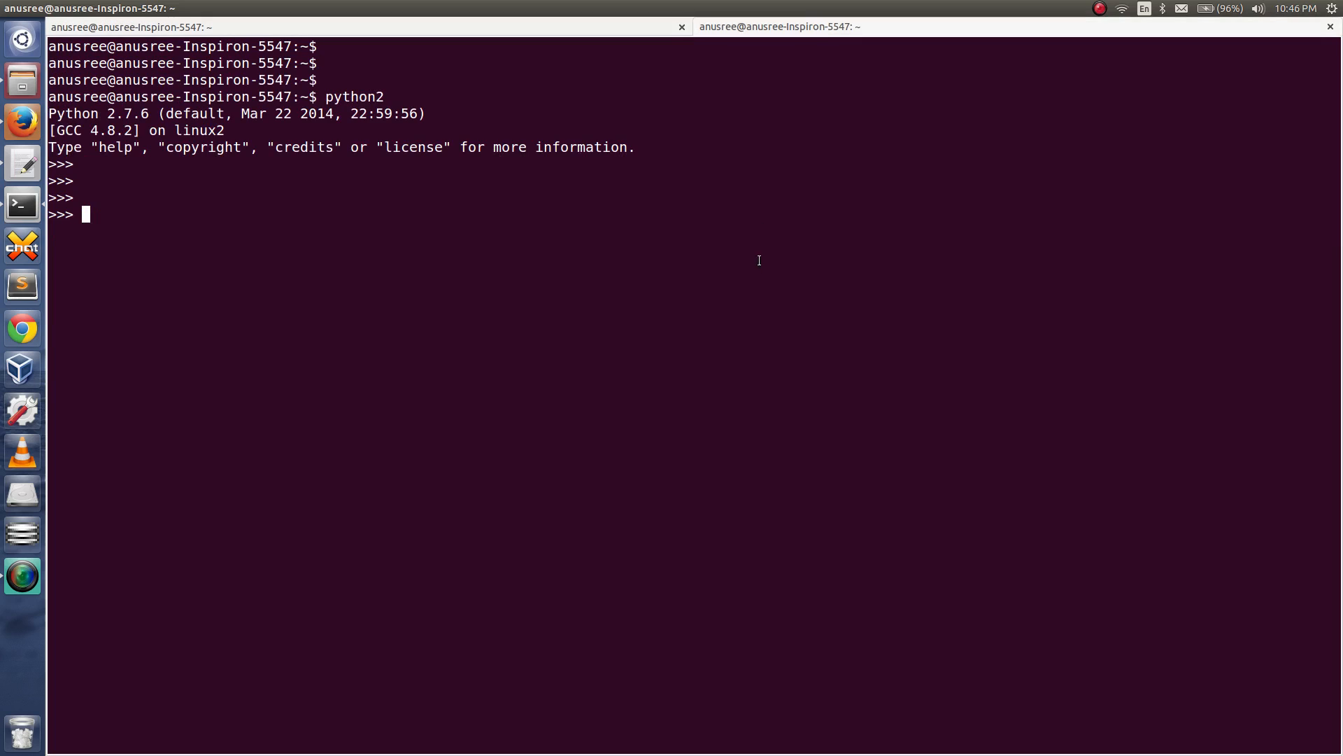
type("d = {1:'a', 2:'b'}")
type("d.iterkeys(")
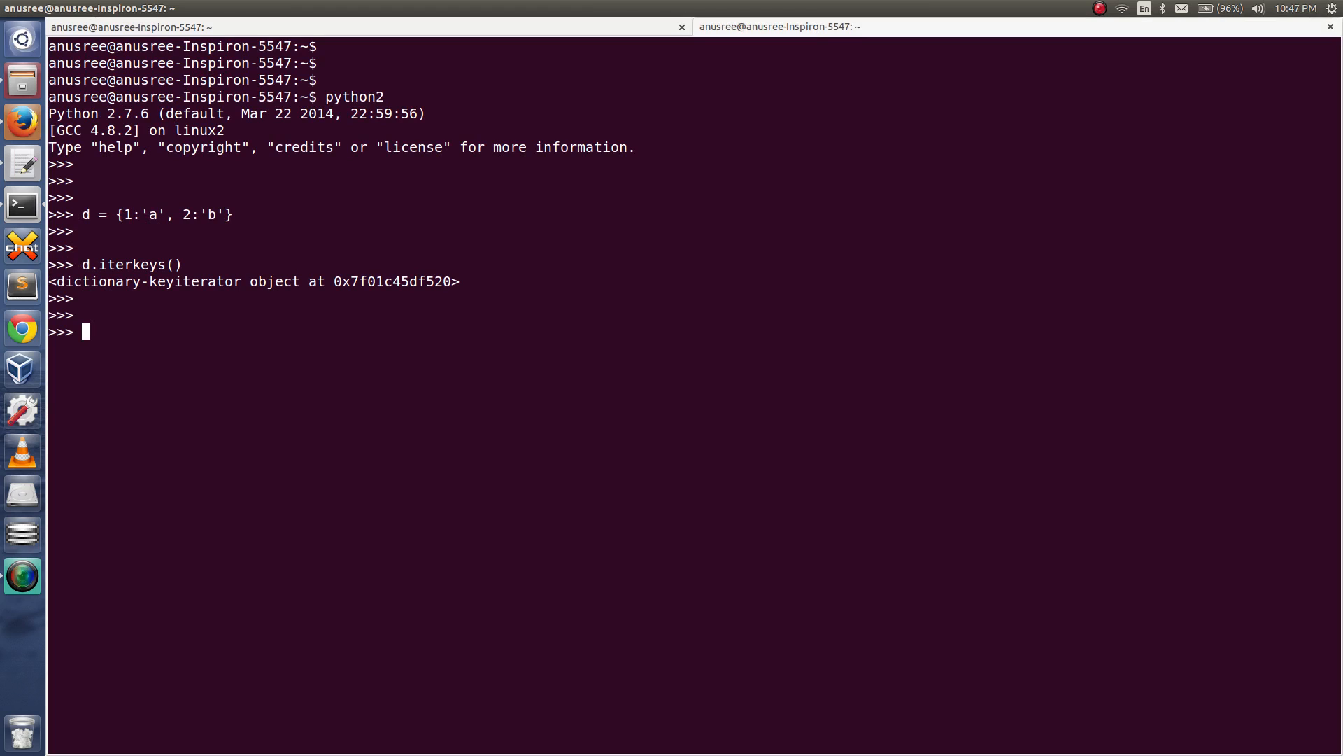
type("list")
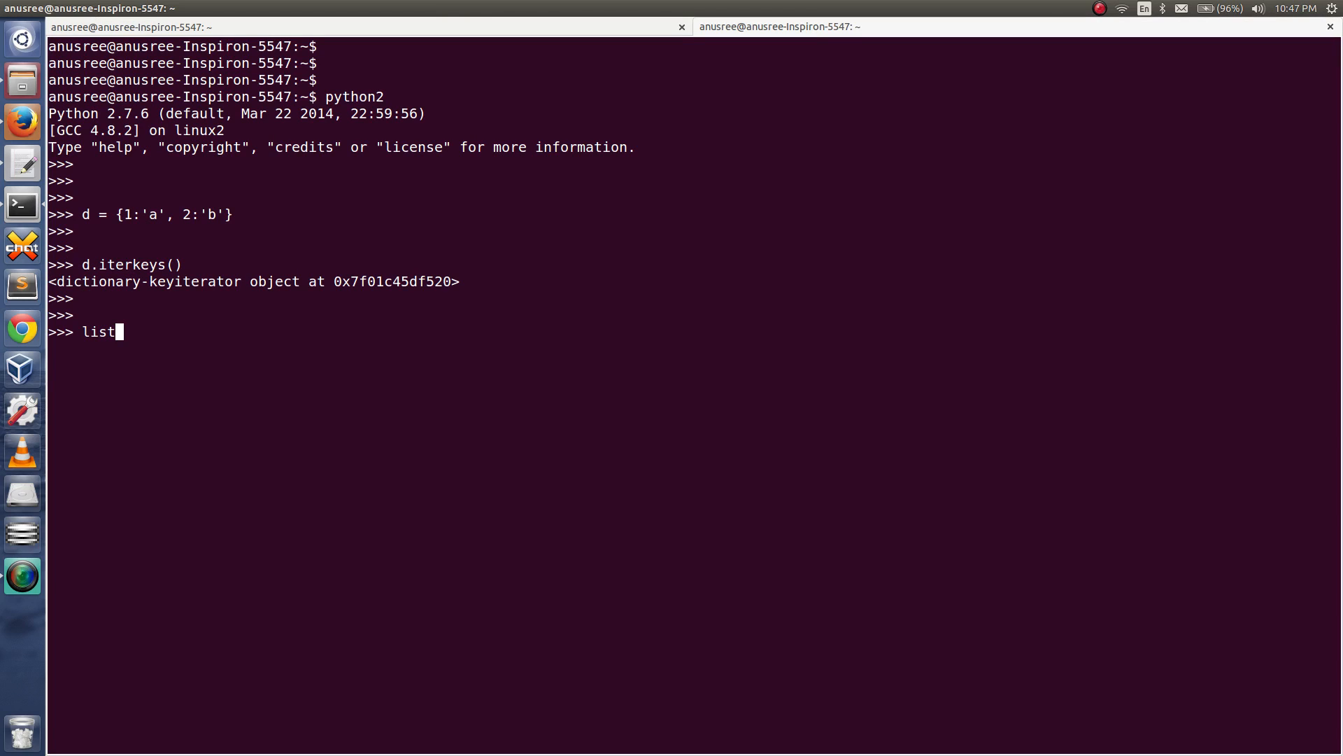
type("(d.iterkeys())")
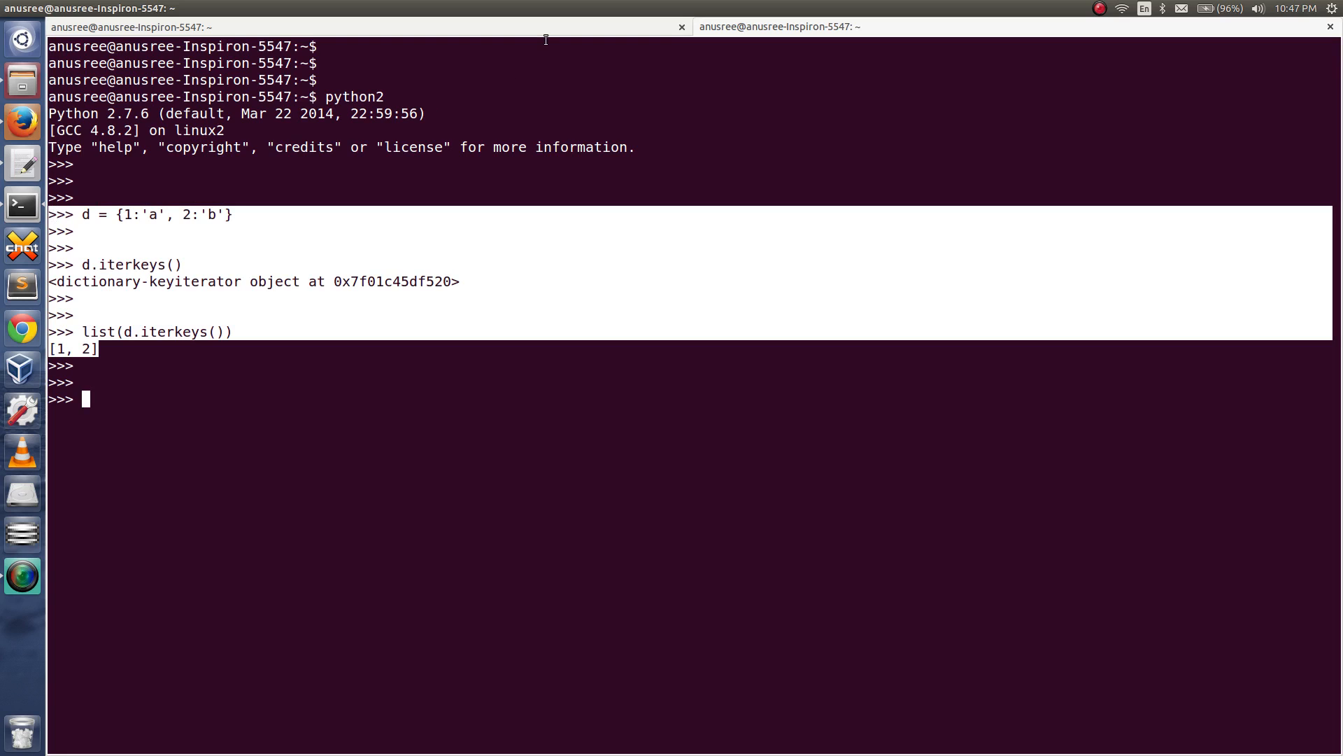
Switch back to the Python 3 session and clear the selected output
type("python3")
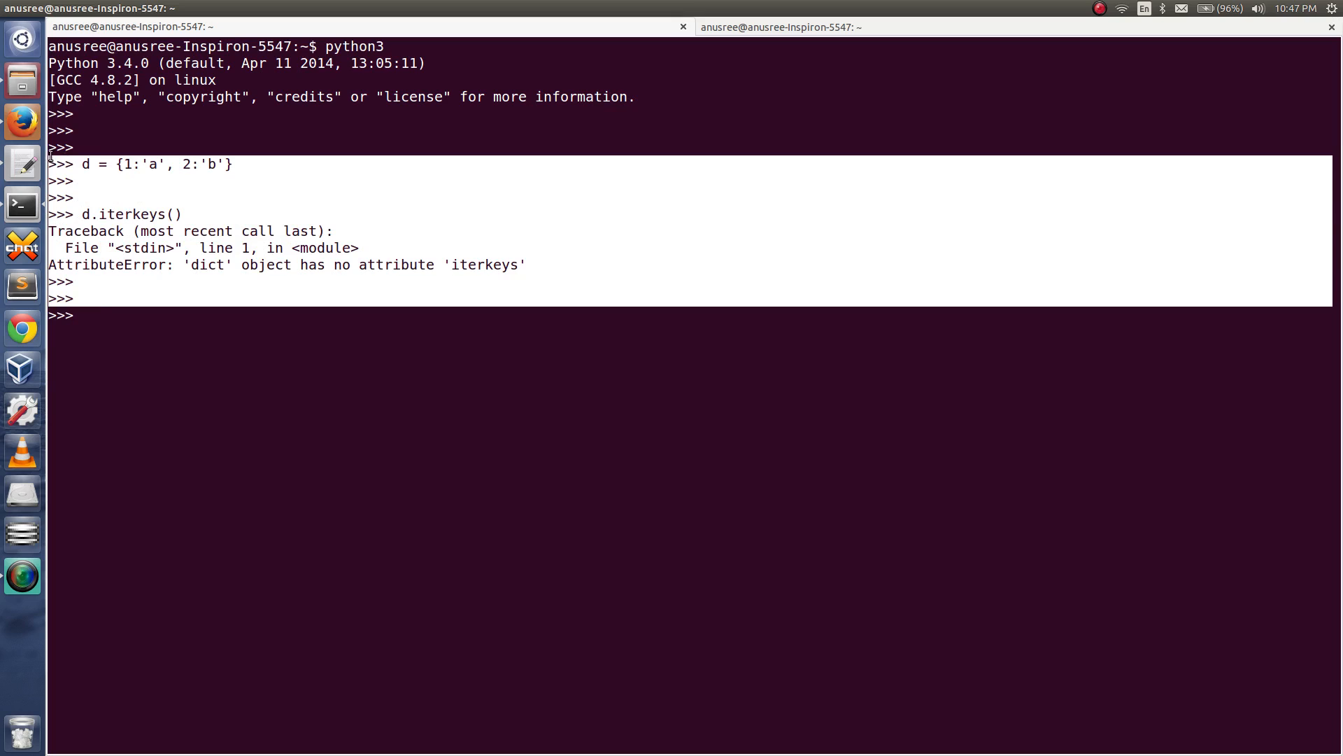
double_click(130, 214)
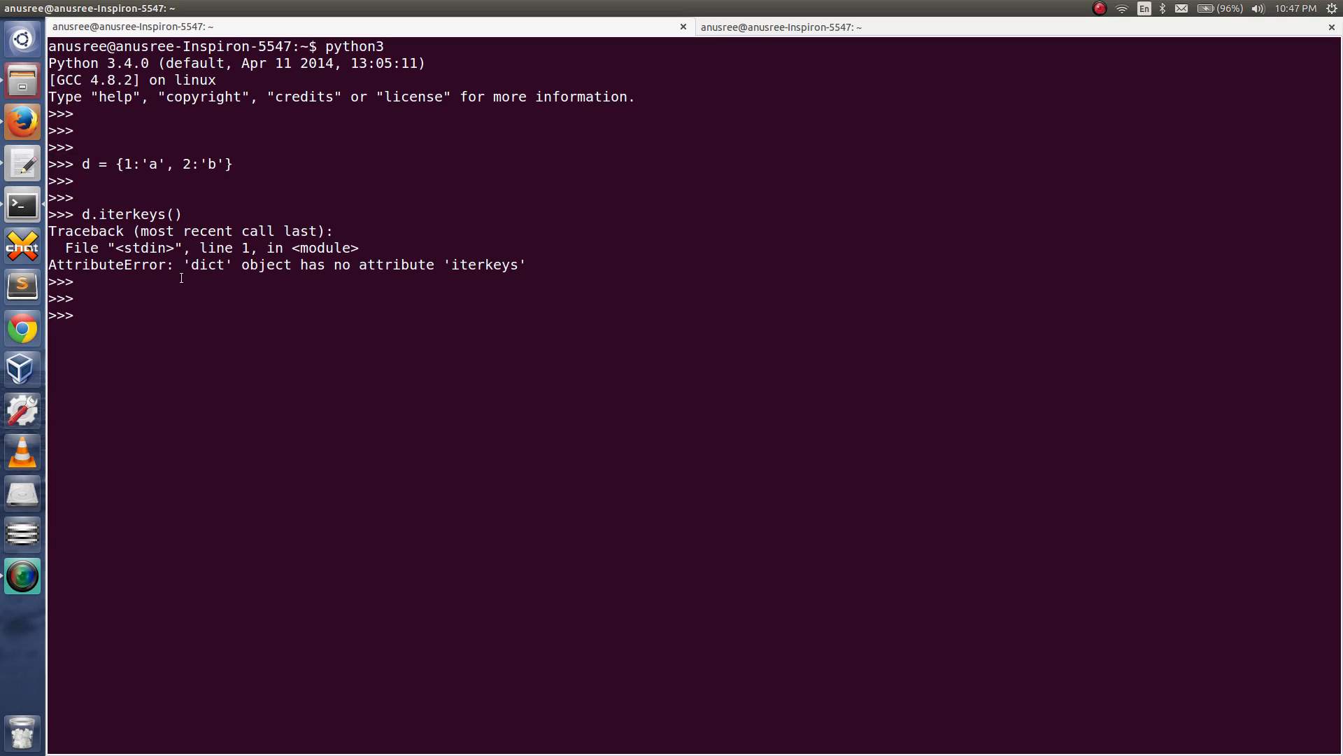
double_click(94, 265)
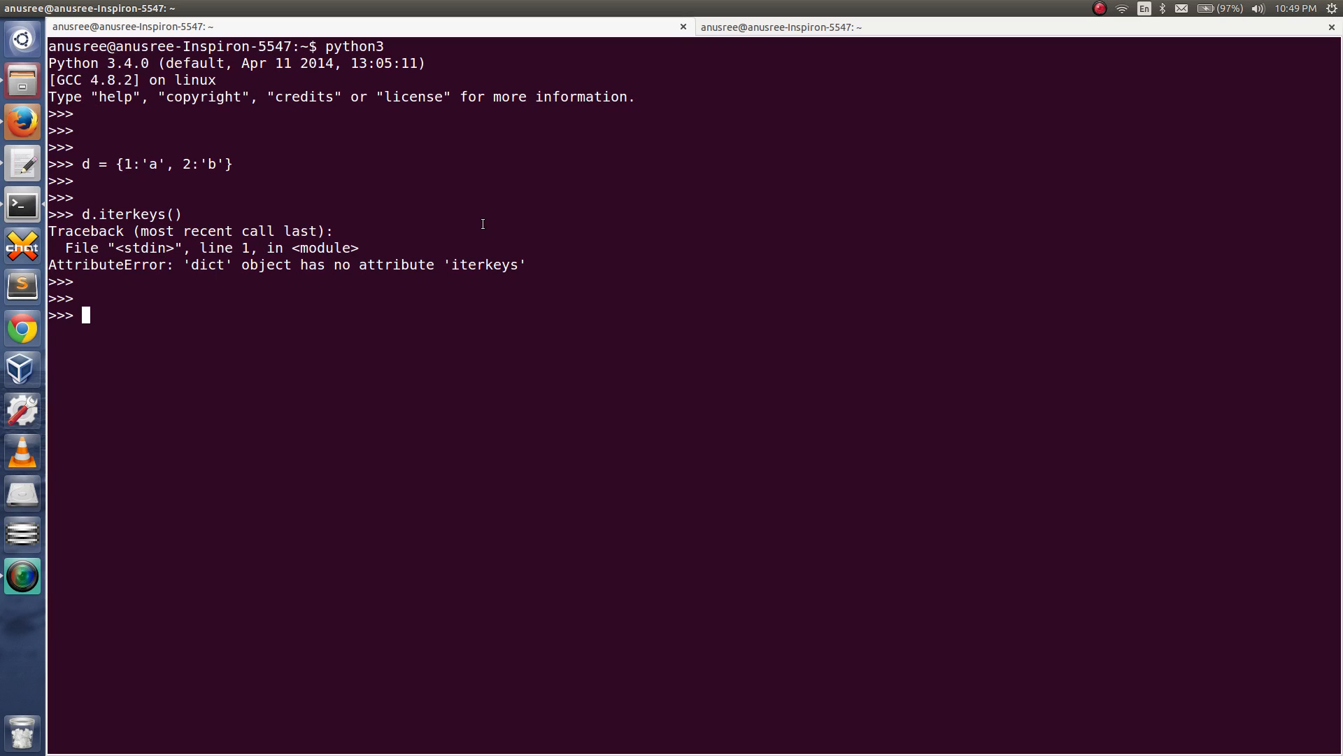
Show d.keys() giving dict_keys([1, 2]) and list(d.keys()) giving [1, 2]
type("d")
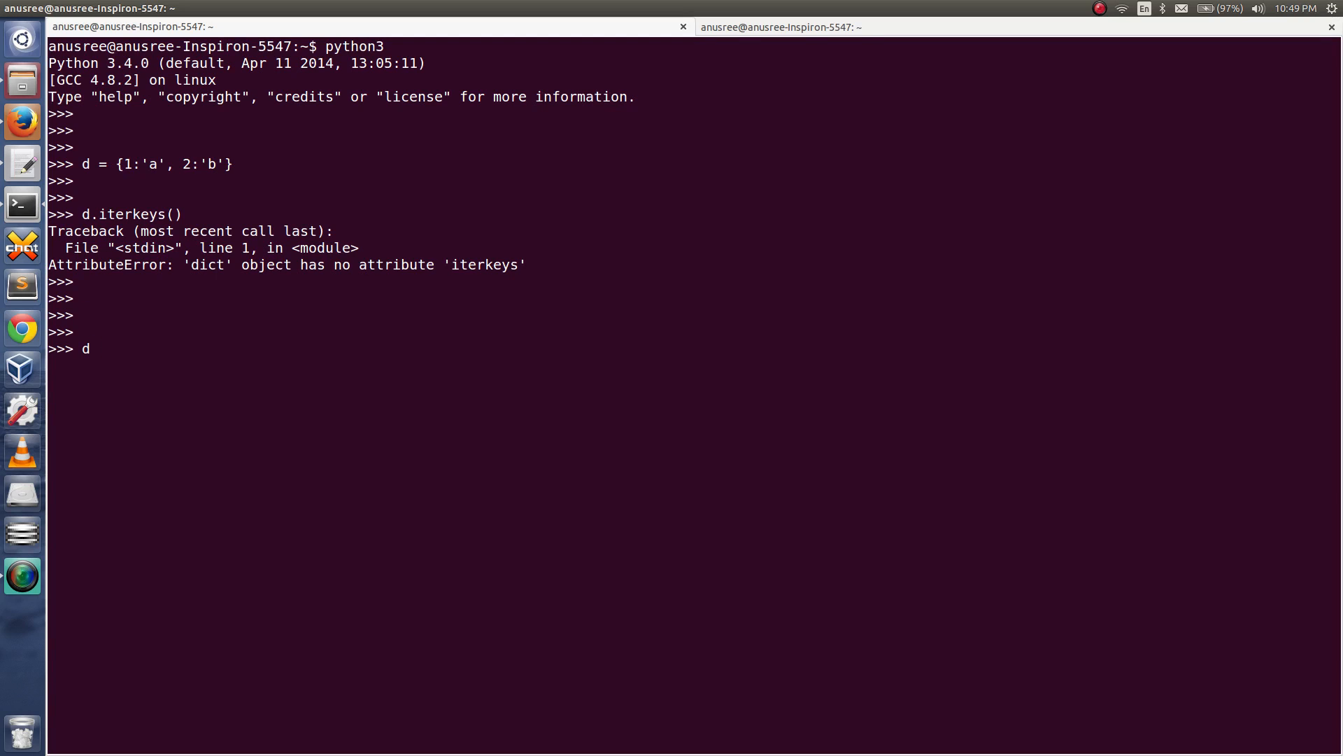
type(".key")
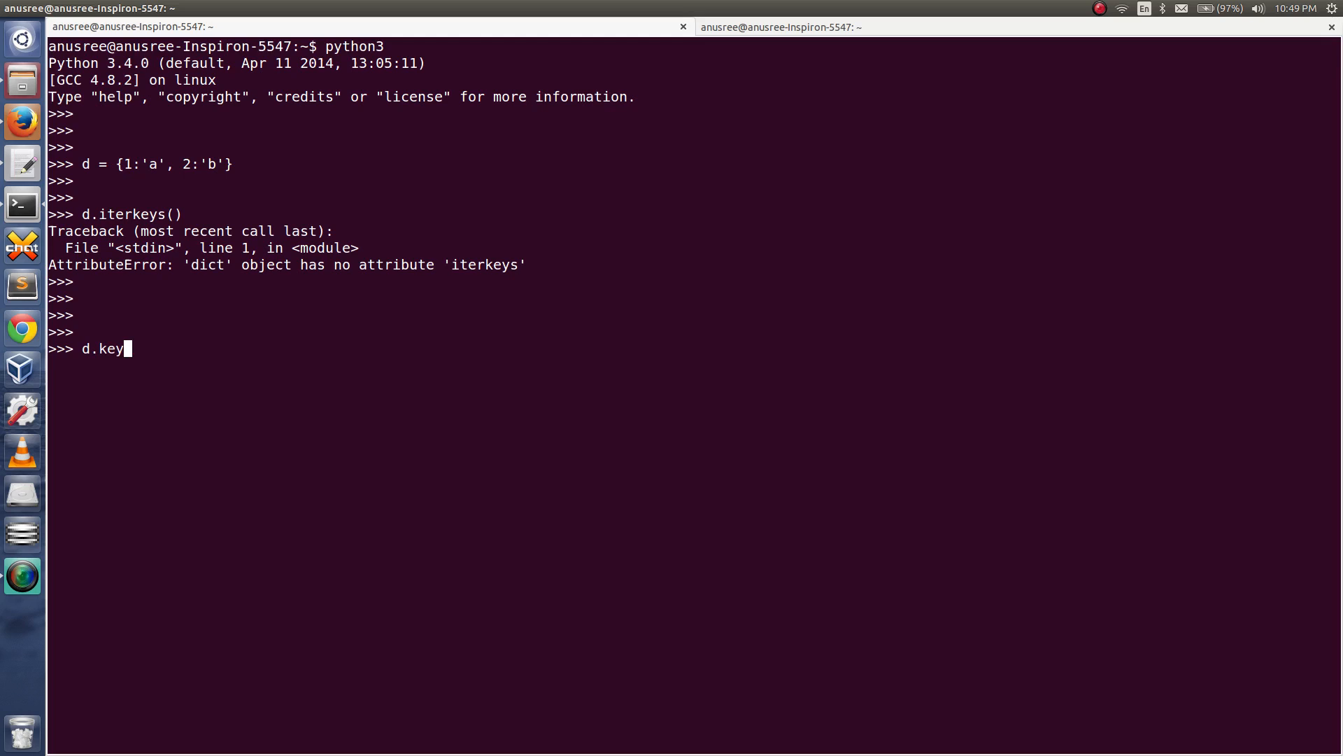
type("s()")
type("list(d.keys(")
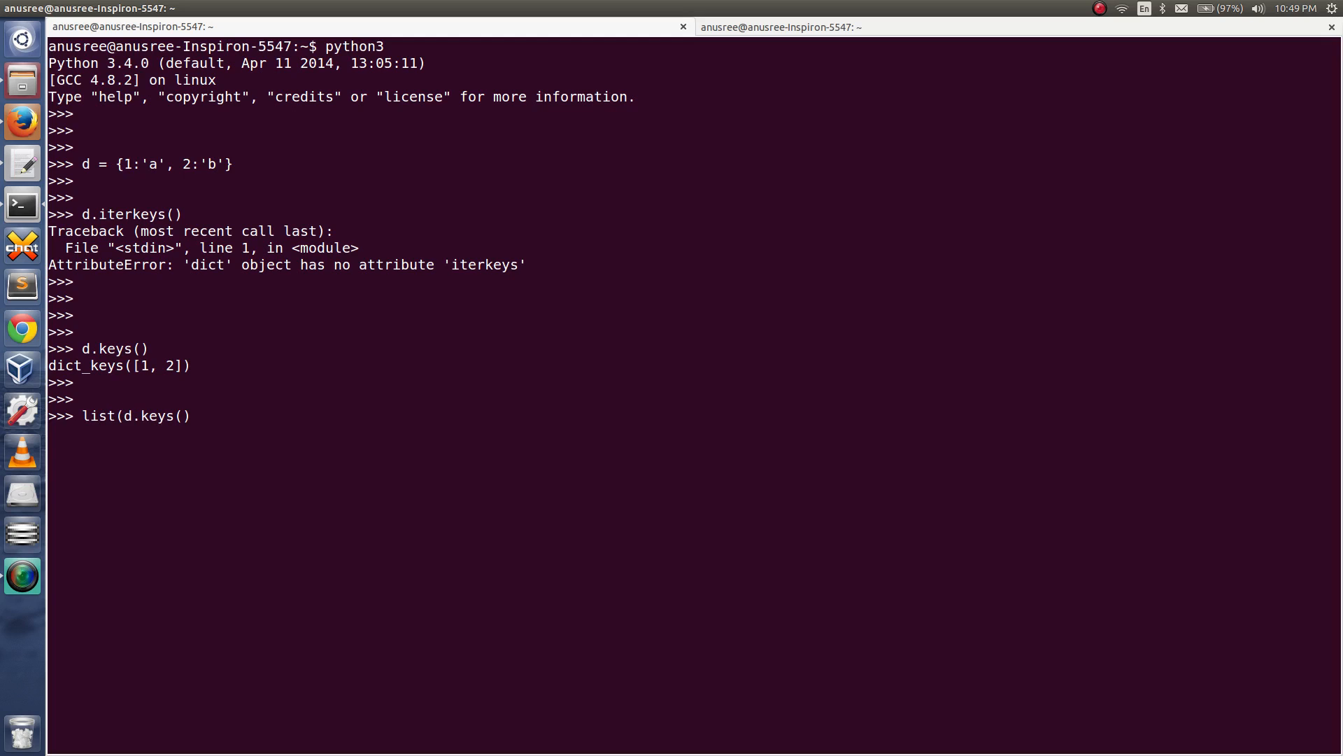
type(")")
type("dir")
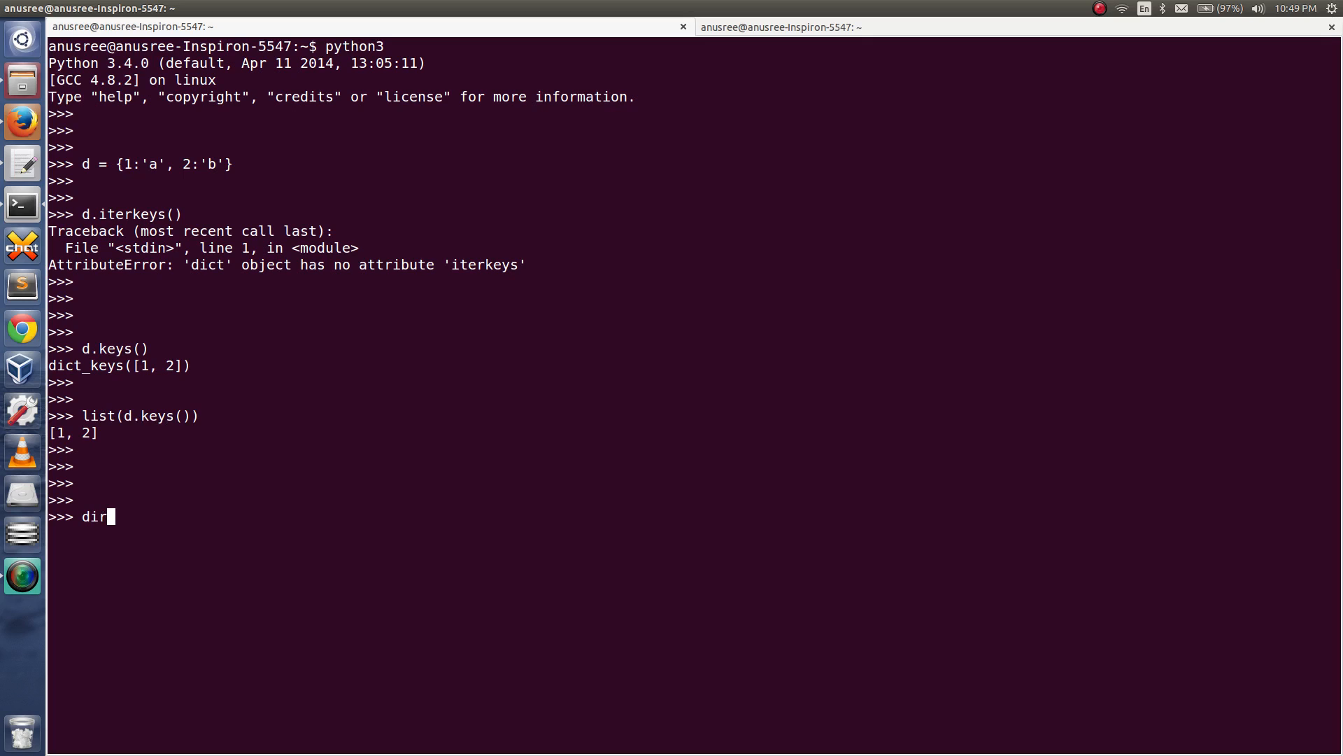
Run dir(d) to list the dict's attributes — keys, items, values, but no iterkeys
type("(d)")
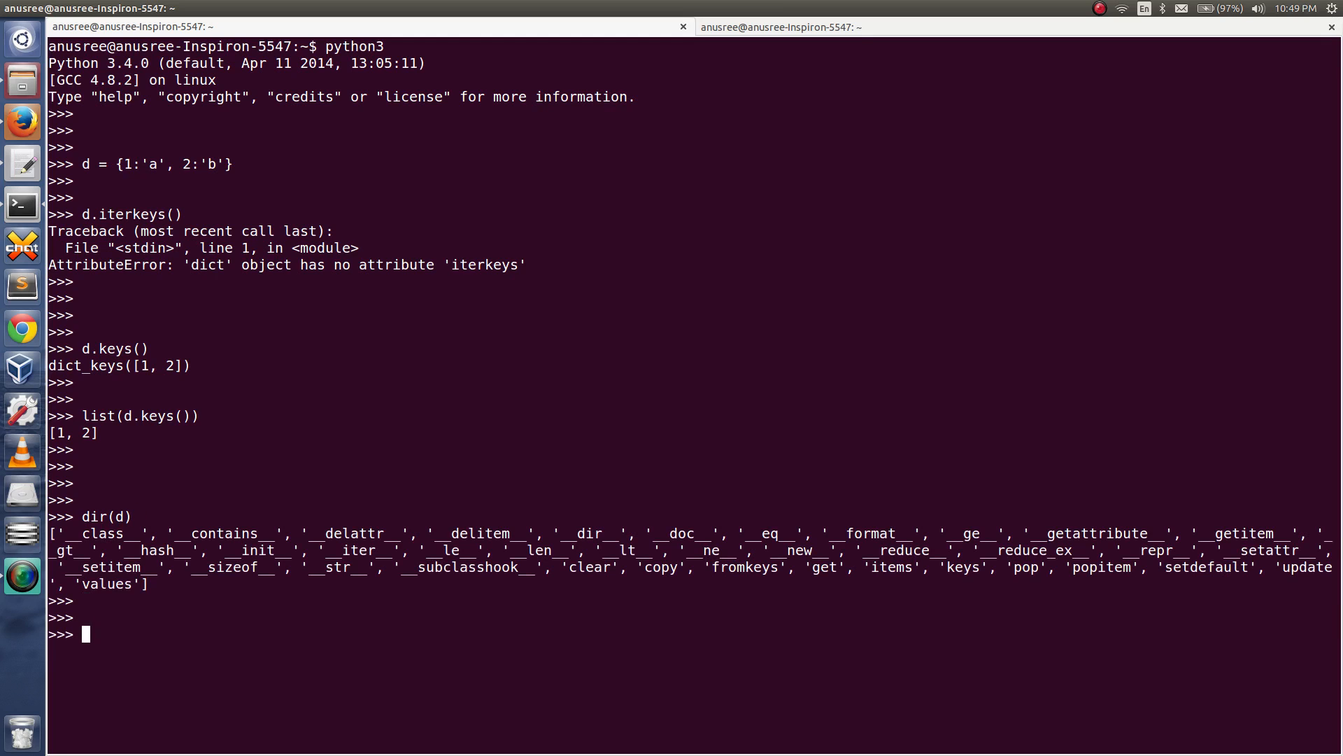
mouse_move(888, 597)
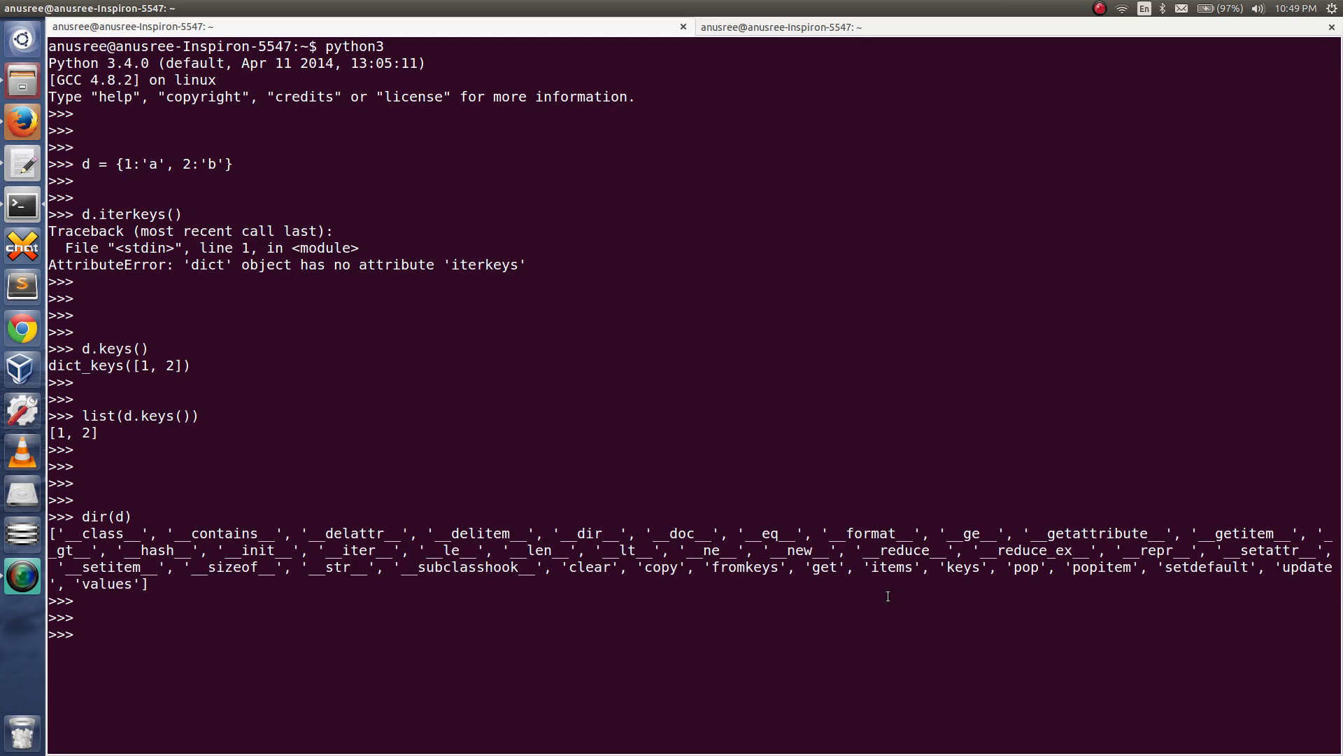